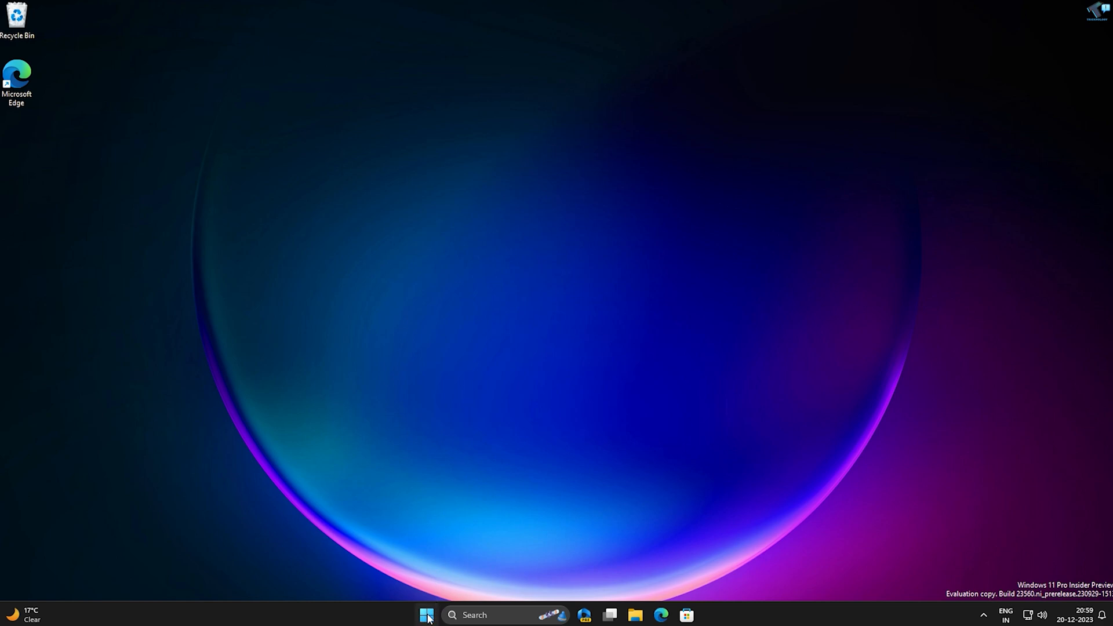
- Reach Apps > Optional features in Windows Settings from the Start menu's quick links
right_click(427, 614)
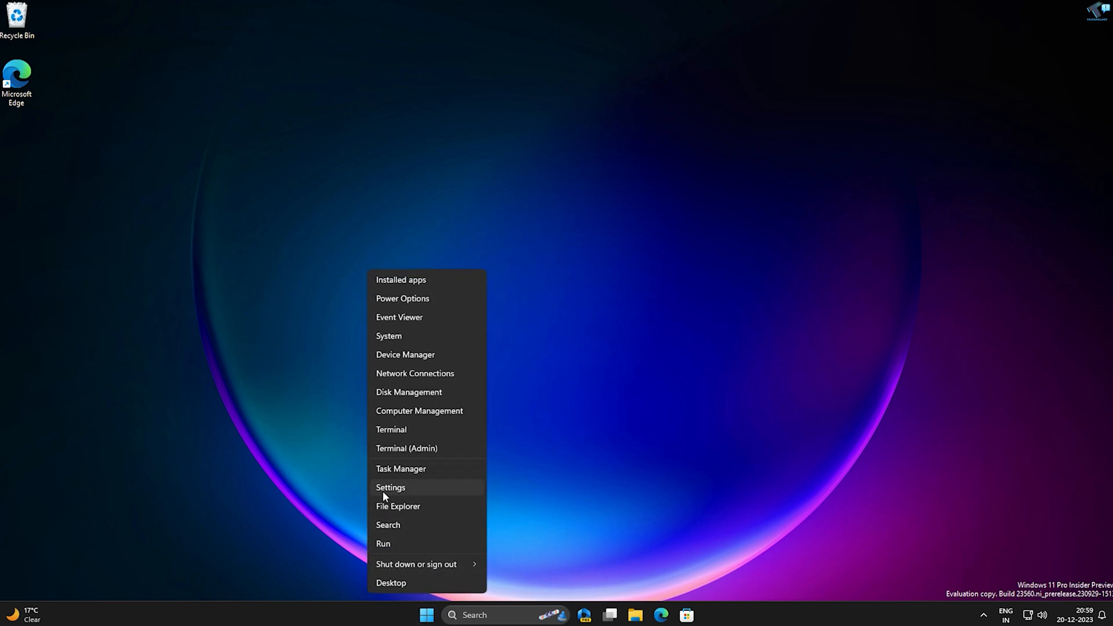
click(391, 488)
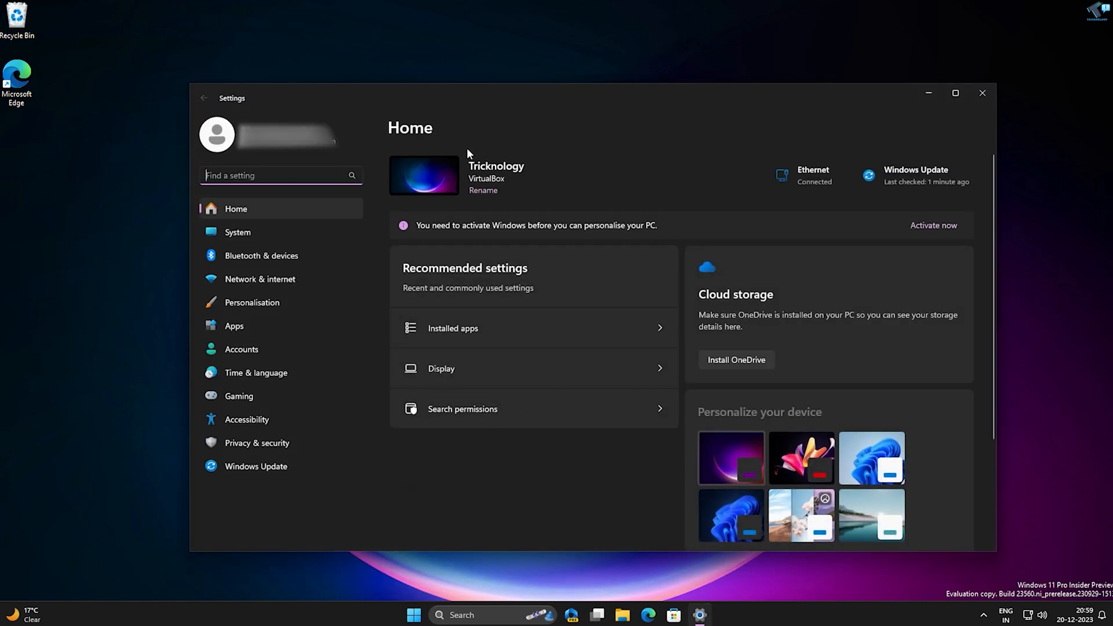
mouse_move(237, 334)
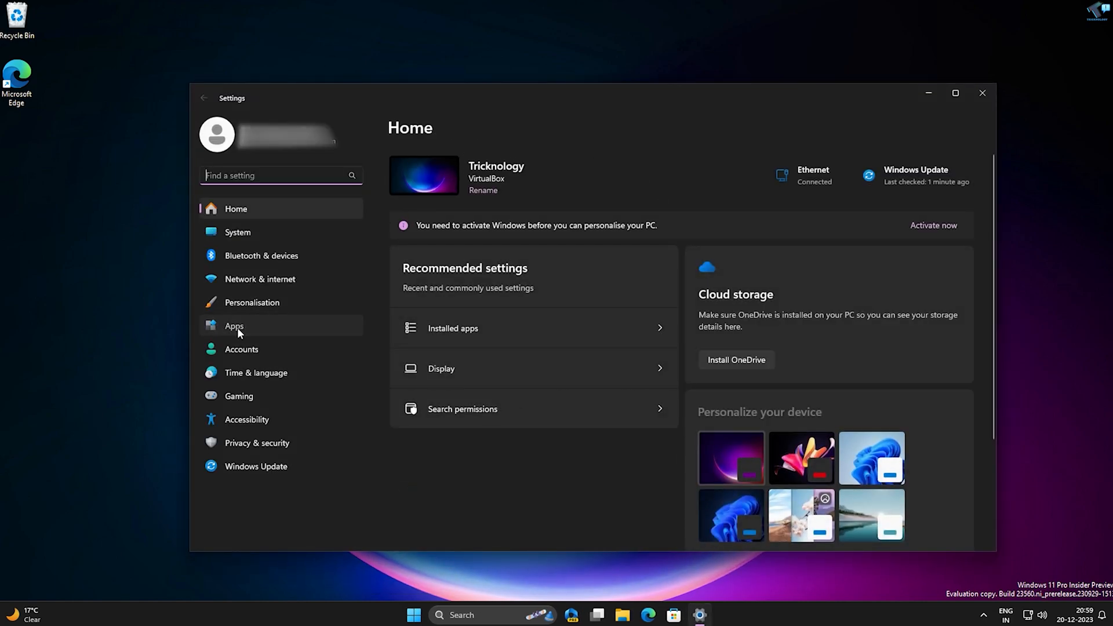
click(233, 326)
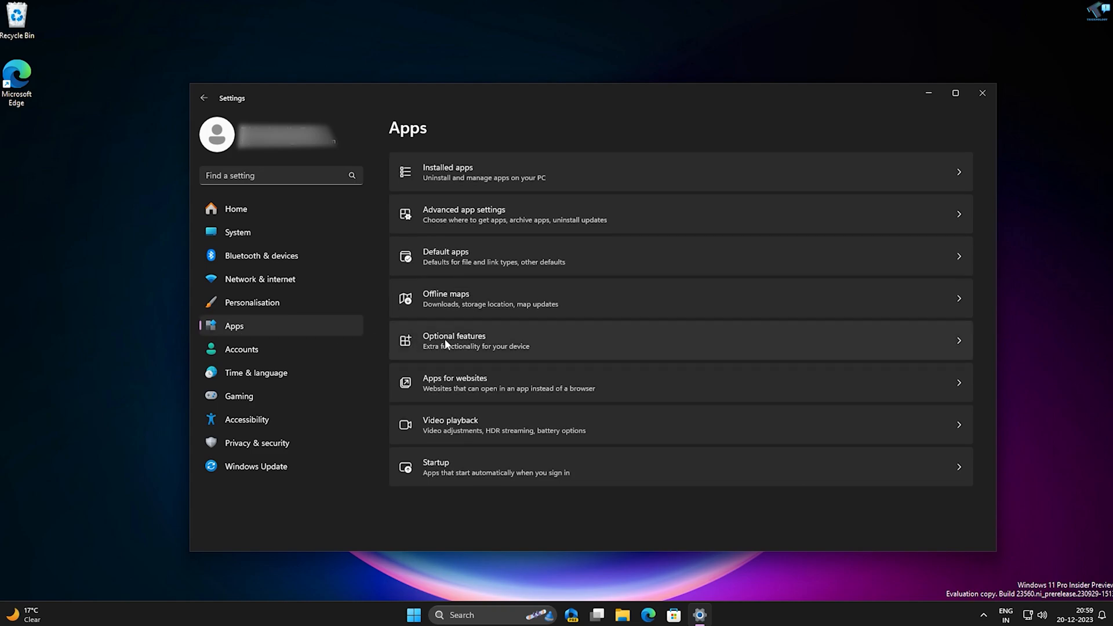
click(453, 340)
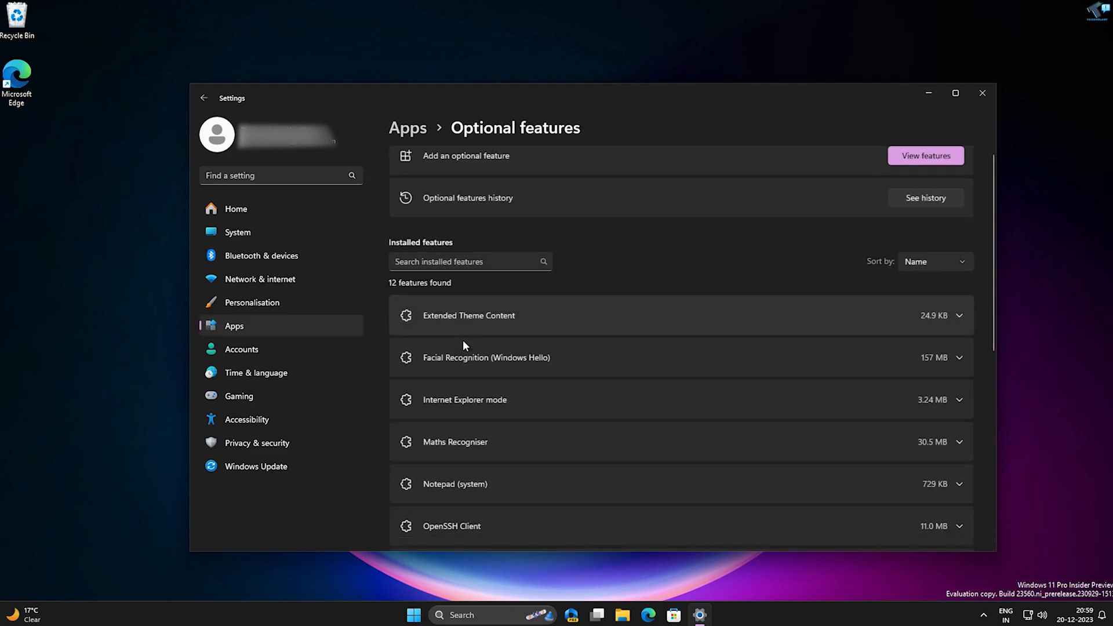
scroll(down, 3)
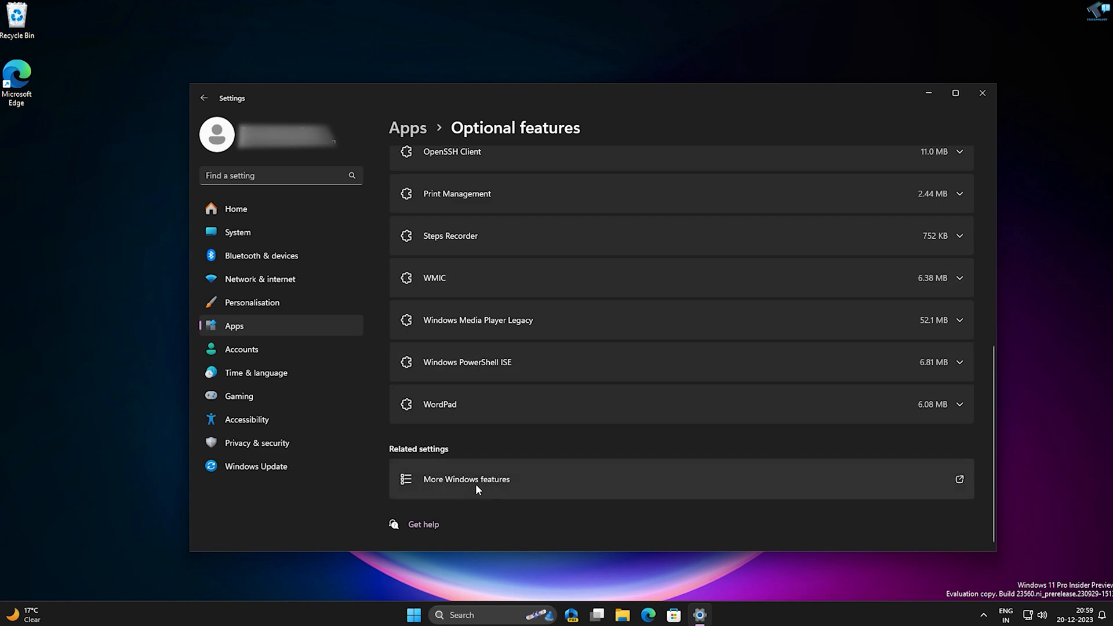
- Enable Windows Subsystem for Linux under More Windows features and restart now to apply it
click(466, 478)
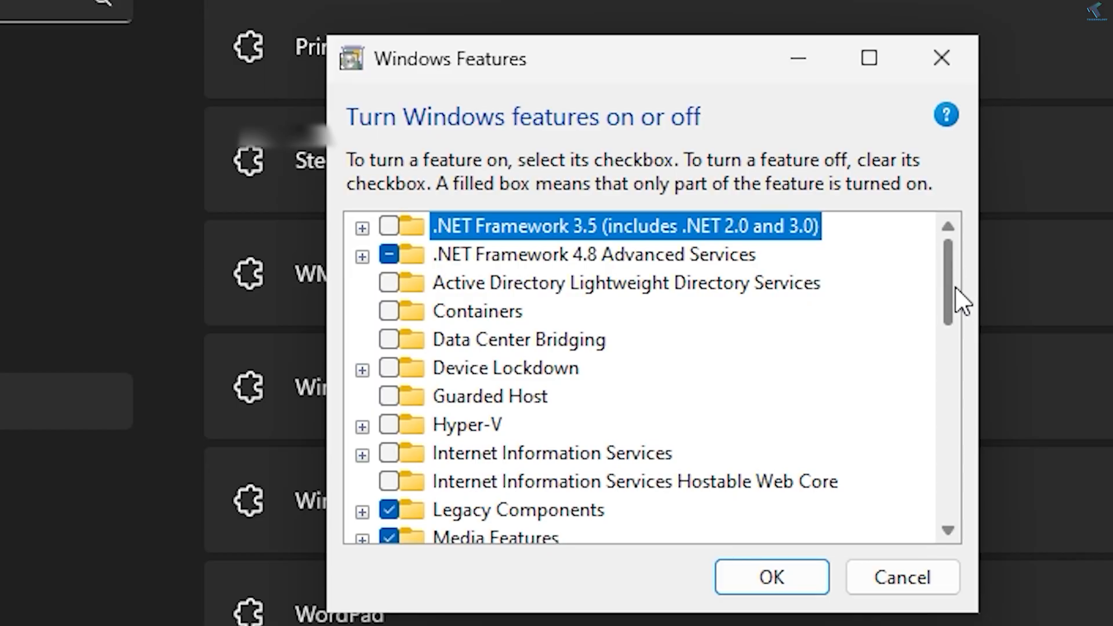
scroll(down, 3)
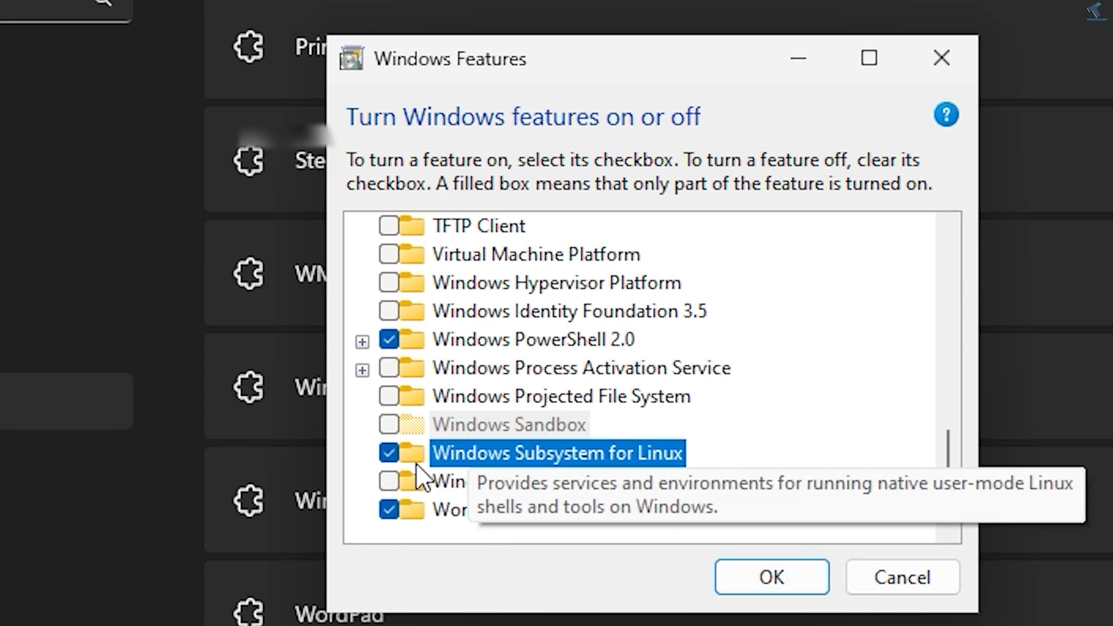
mouse_move(602, 474)
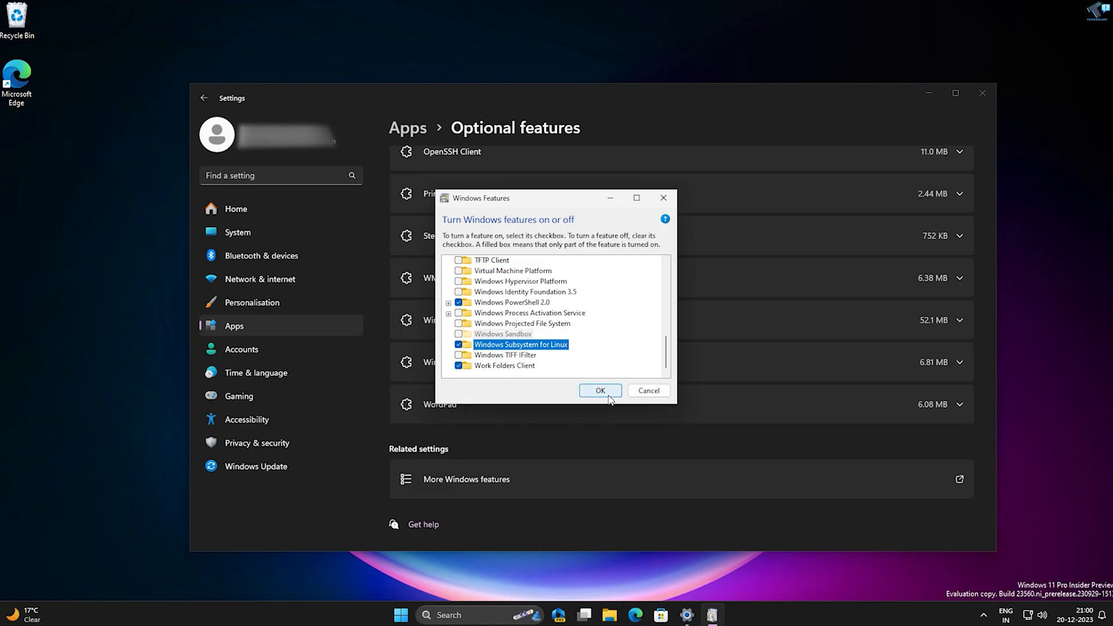
click(599, 391)
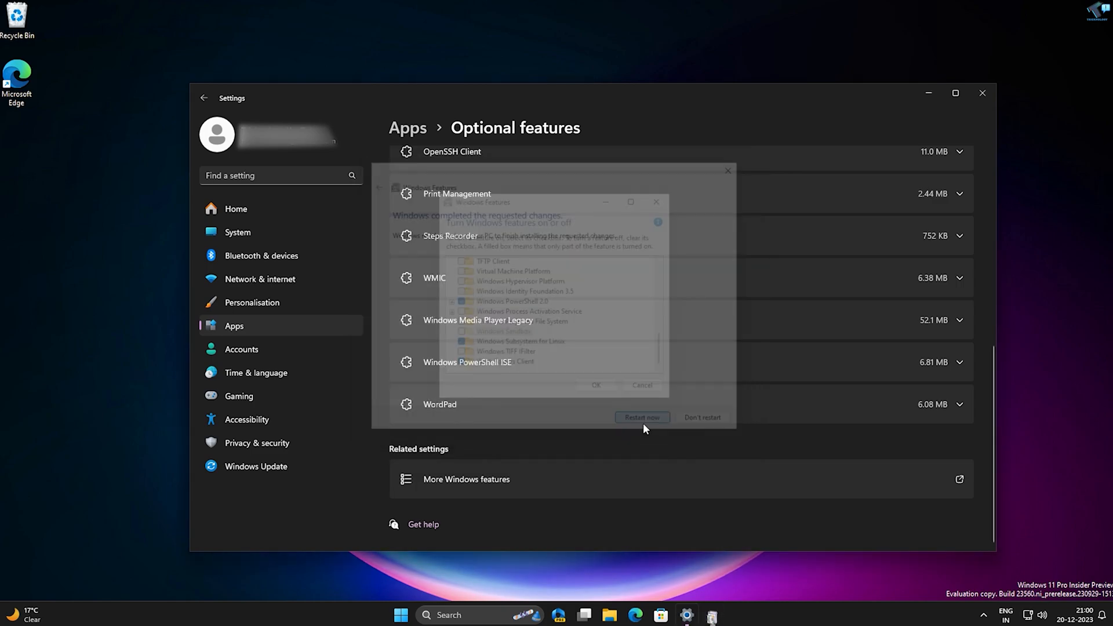
click(641, 418)
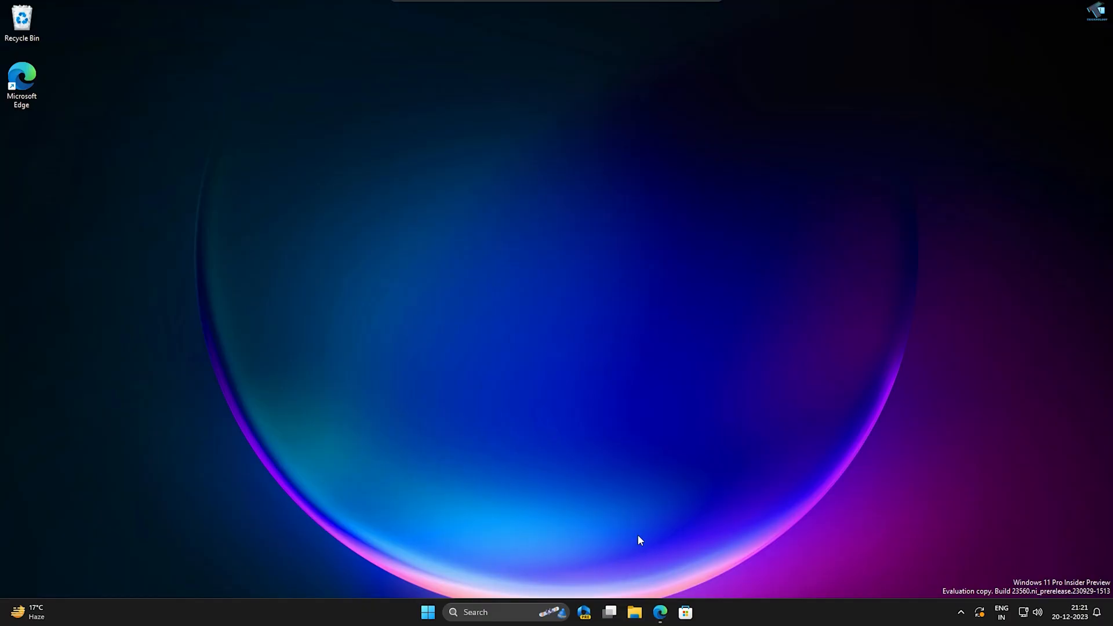
- Browse to the Docker Desktop page in Edge and show the download choices for Windows
click(659, 612)
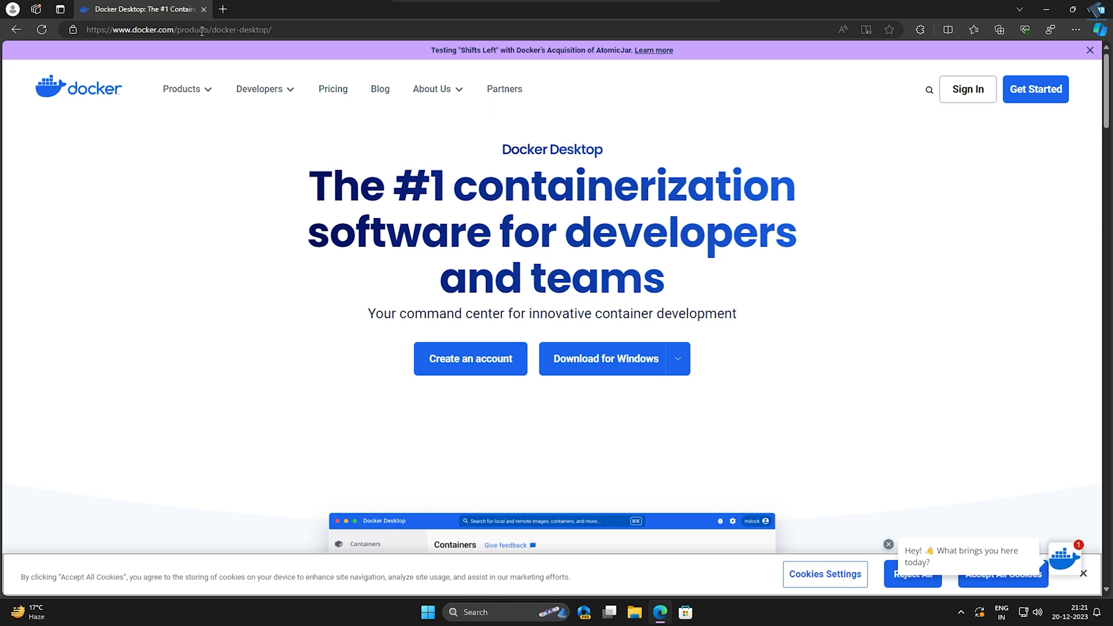
click(676, 358)
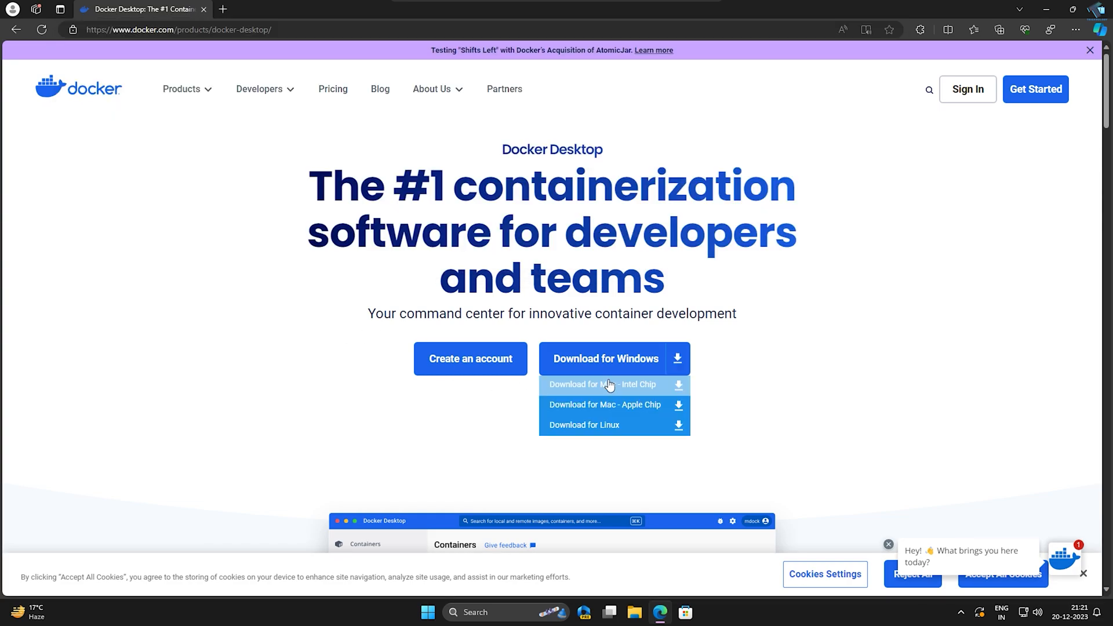
mouse_move(604, 365)
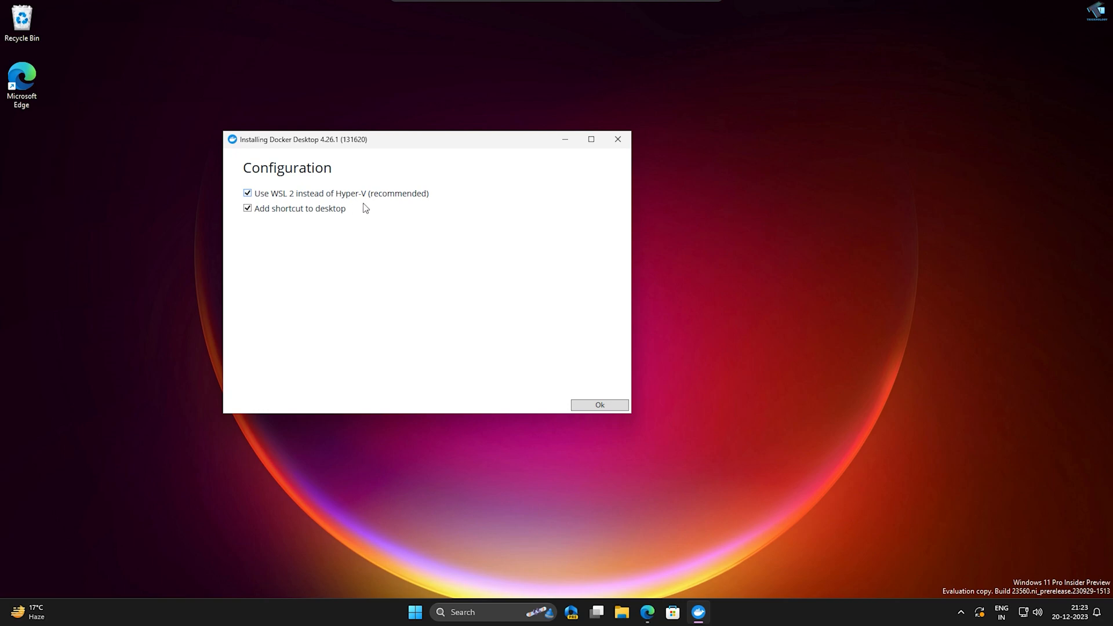
- Install Docker Desktop 4.26.1 with WSL 2 and a desktop shortcut, then close and restart
click(598, 405)
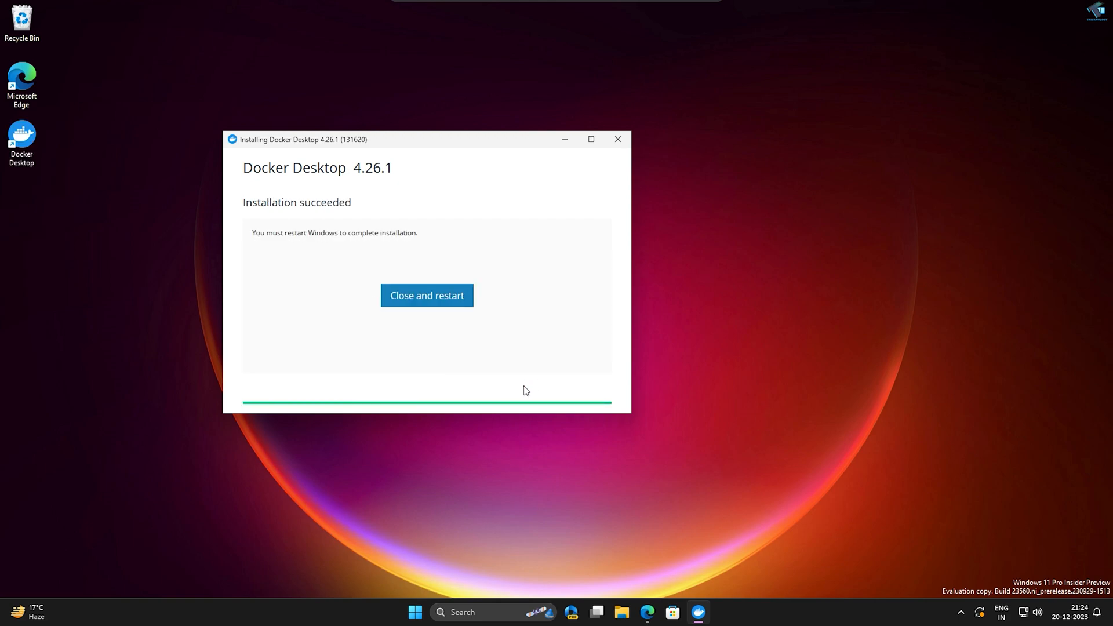
click(427, 296)
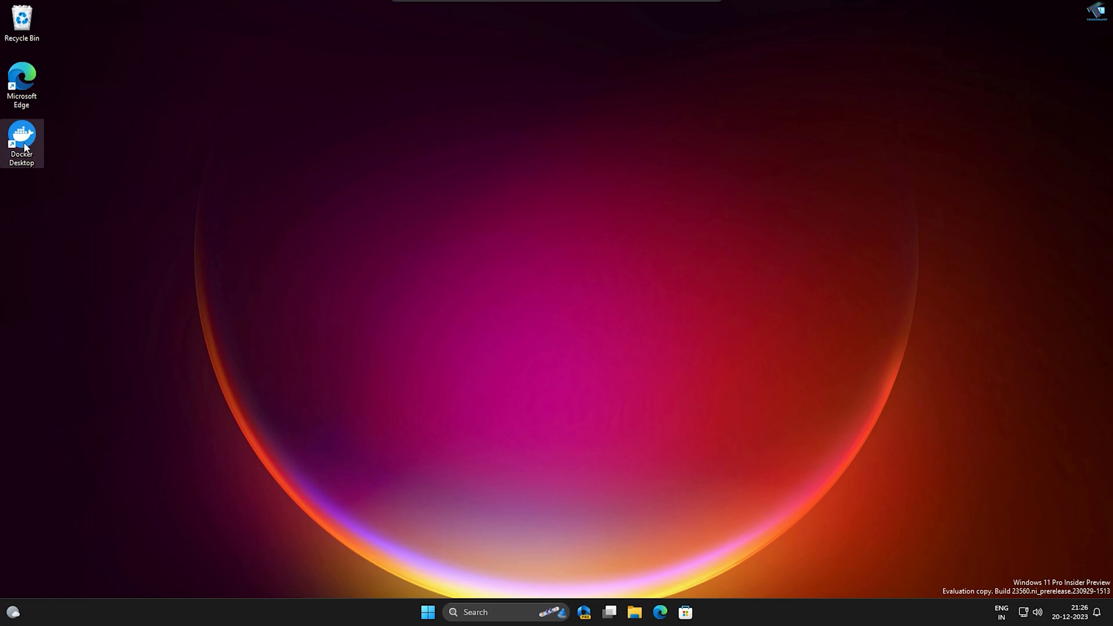
- Launch Docker Desktop, finish setup with recommended settings, and relaunch to its welcome screen
double_click(21, 141)
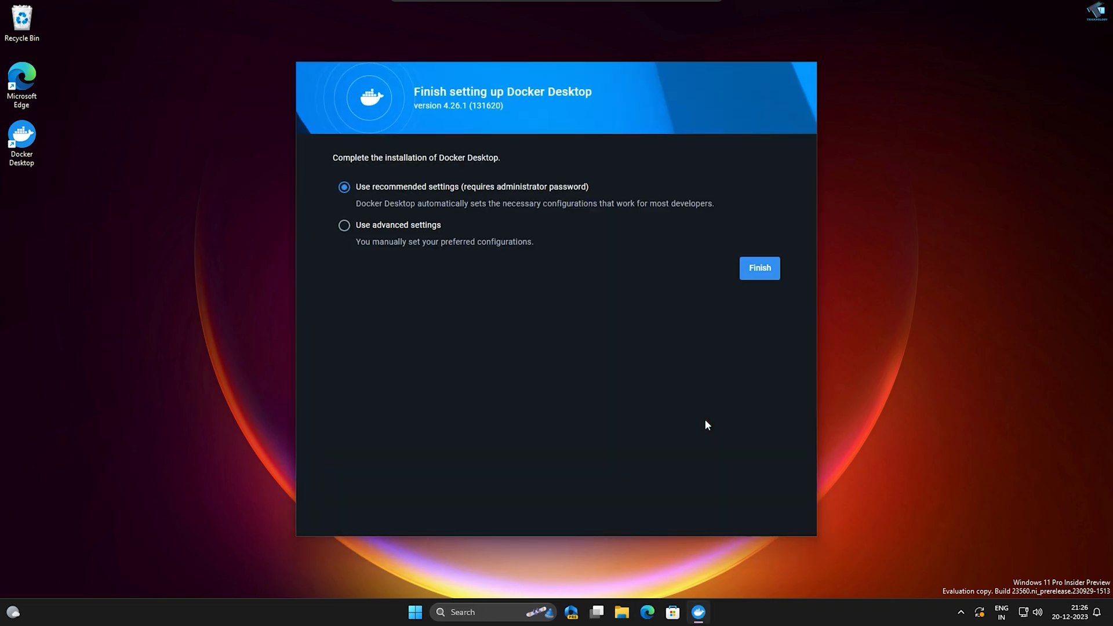
mouse_move(759, 268)
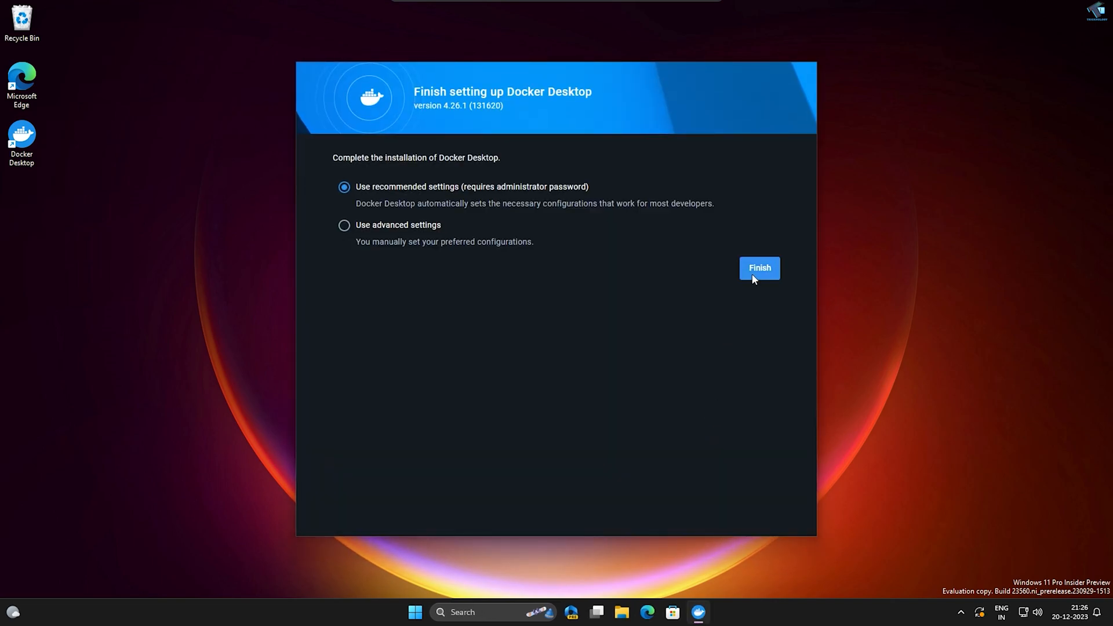
click(758, 267)
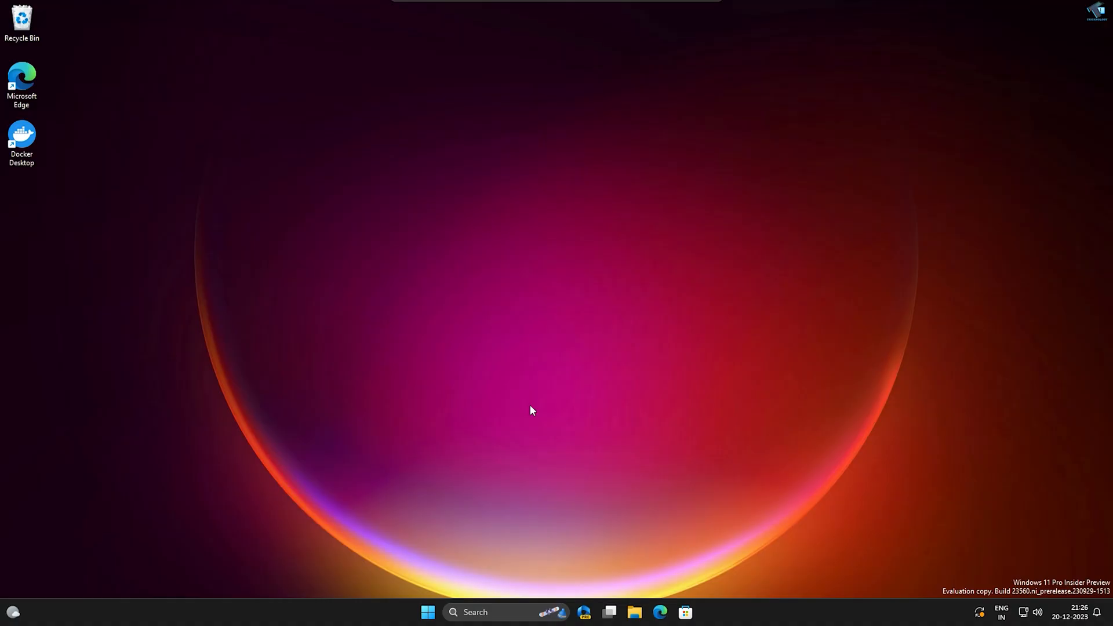
double_click(21, 134)
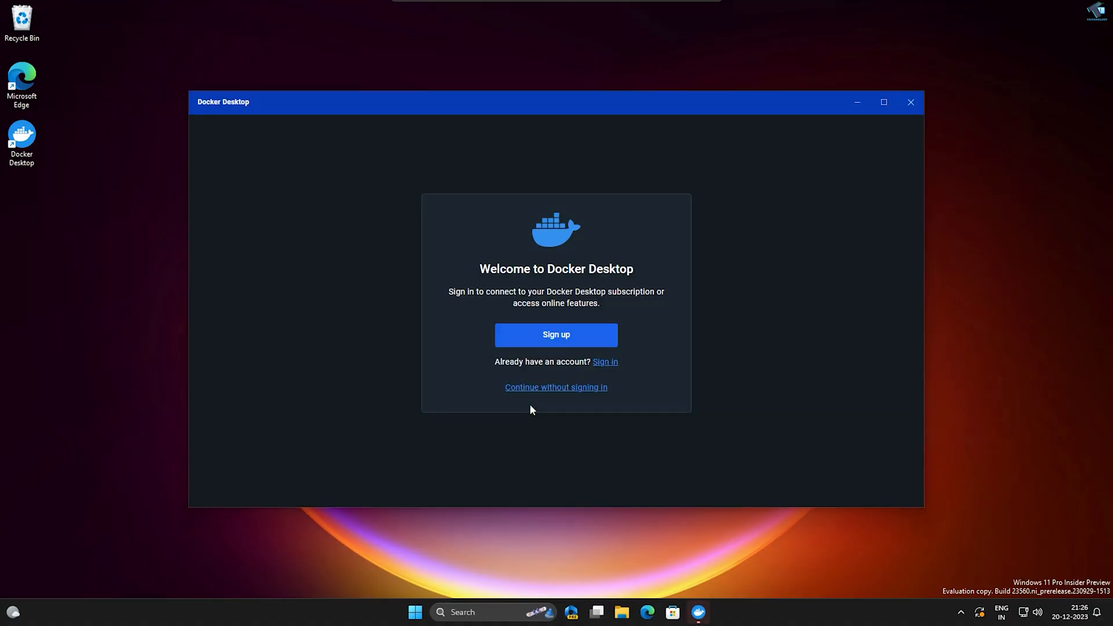